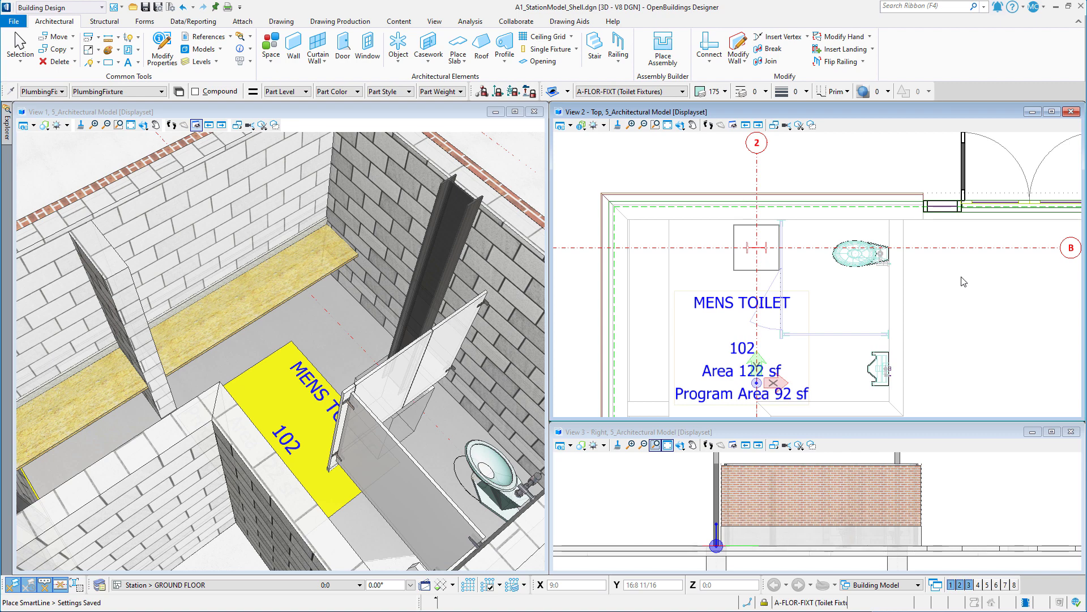
pyautogui.moveTo(568, 134)
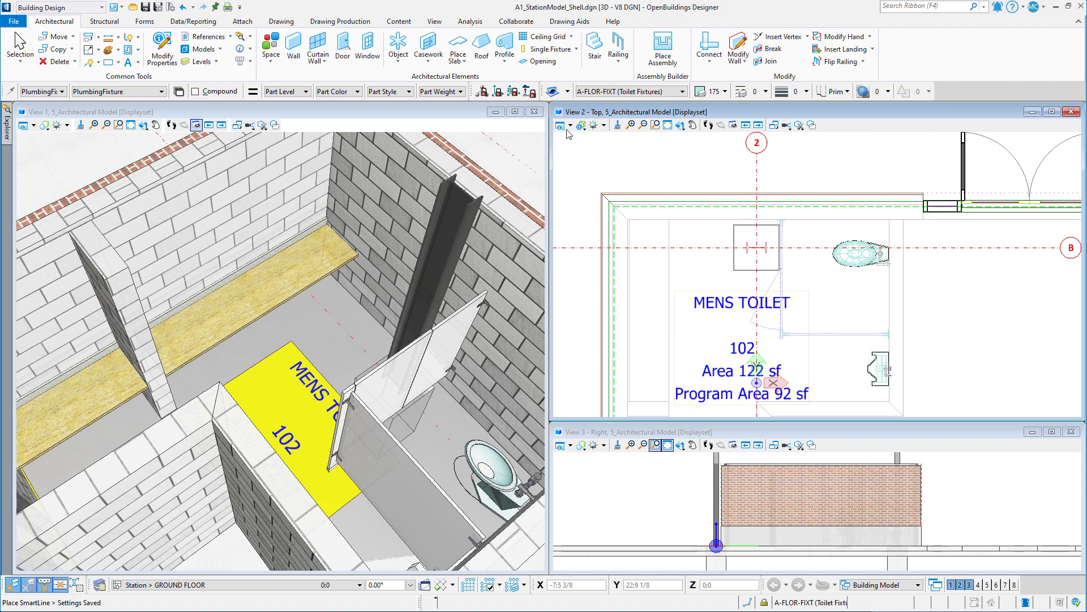
# Step: Start the Architectural Object tool to place a predefined Sink | Lavatory Counter Round 19in
pyautogui.click(398, 47)
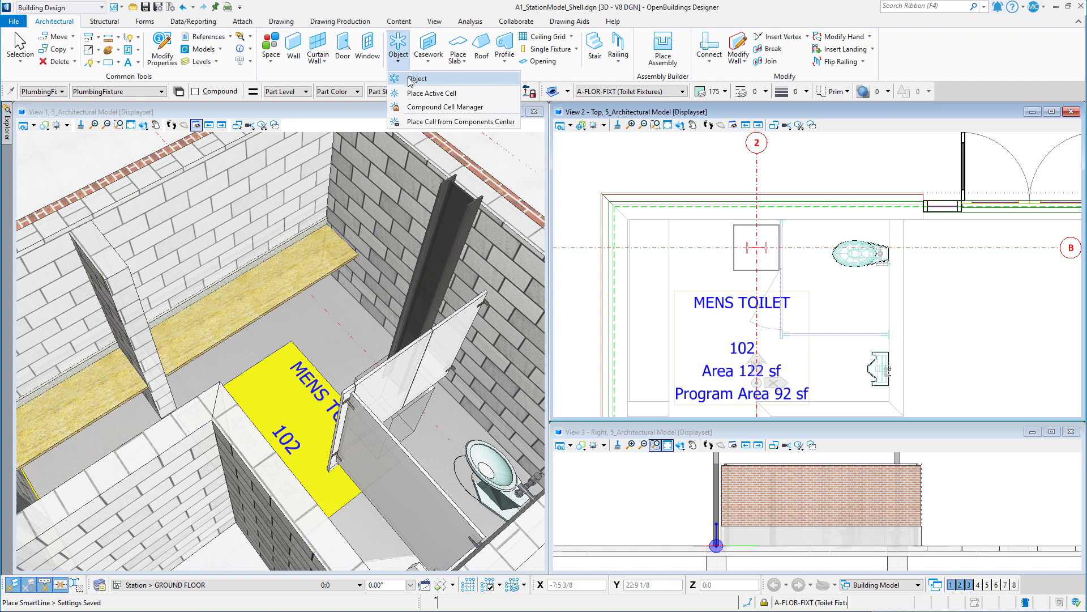
pyautogui.click(417, 78)
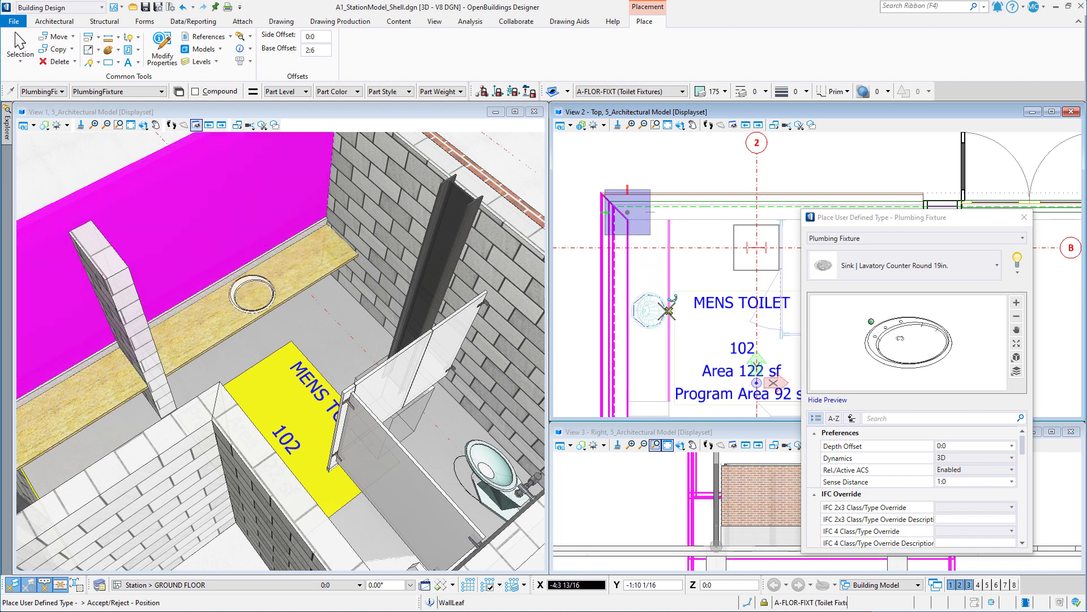
pyautogui.moveTo(657, 307)
pyautogui.write('4')
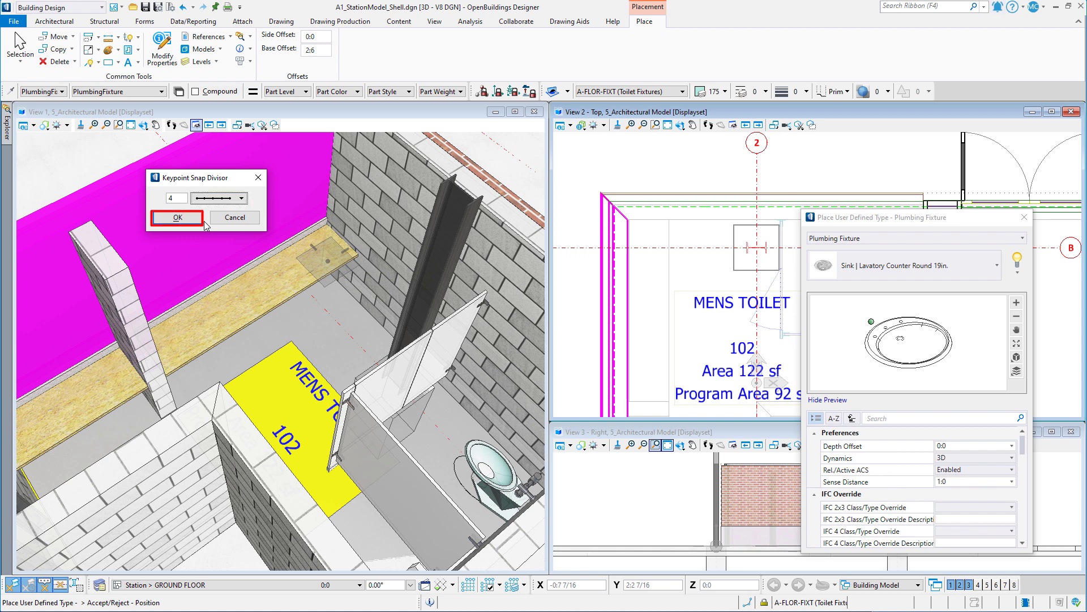
# Step: Confirm the 4-part keypoint division and drop a sink at the next counter division point
pyautogui.click(177, 217)
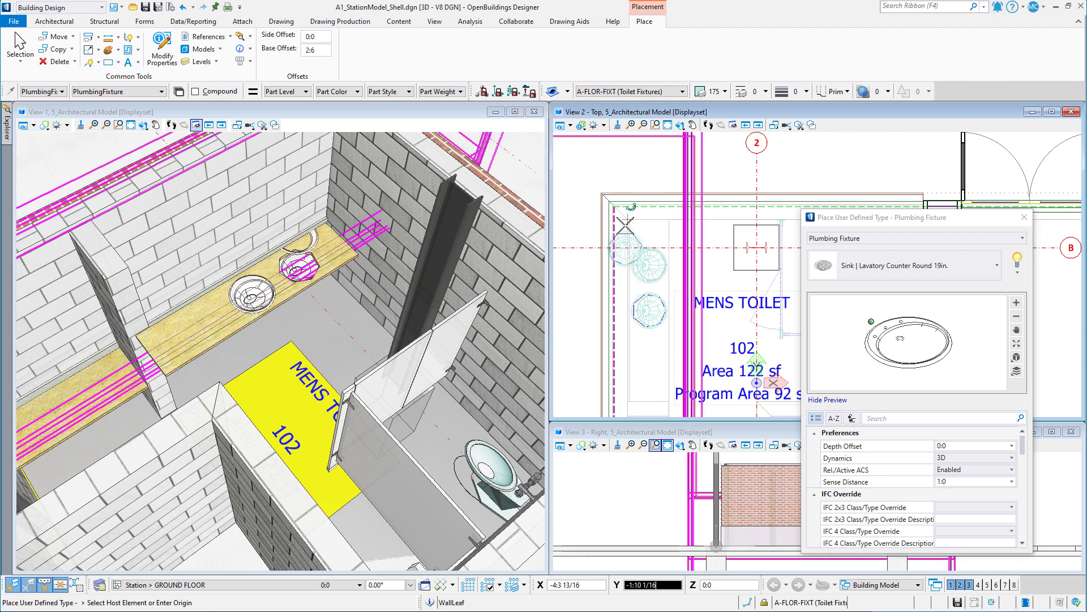
pyautogui.click(627, 375)
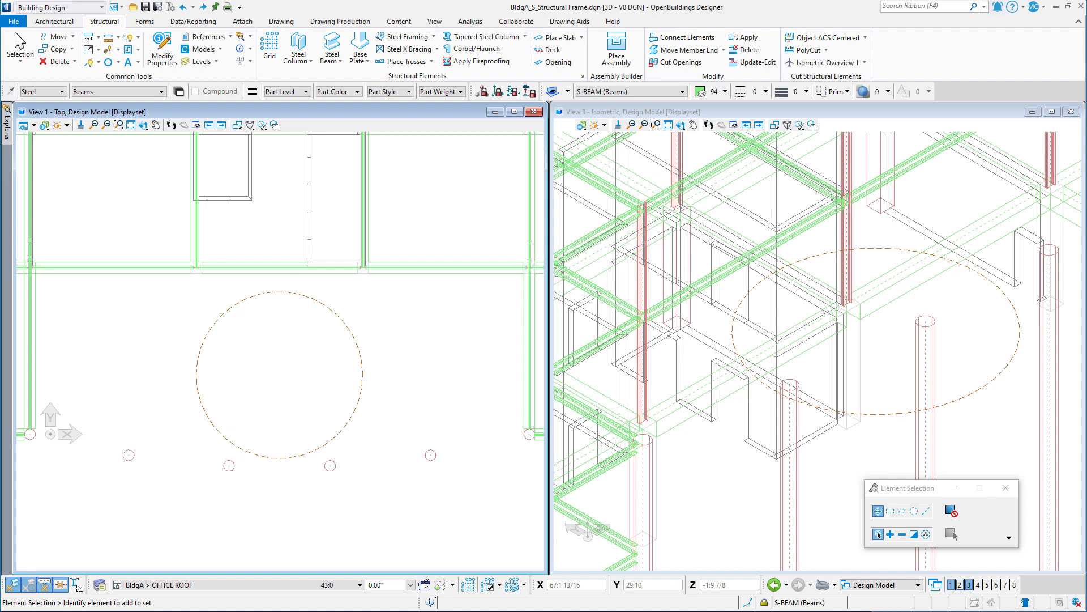
pyautogui.moveTo(482, 520)
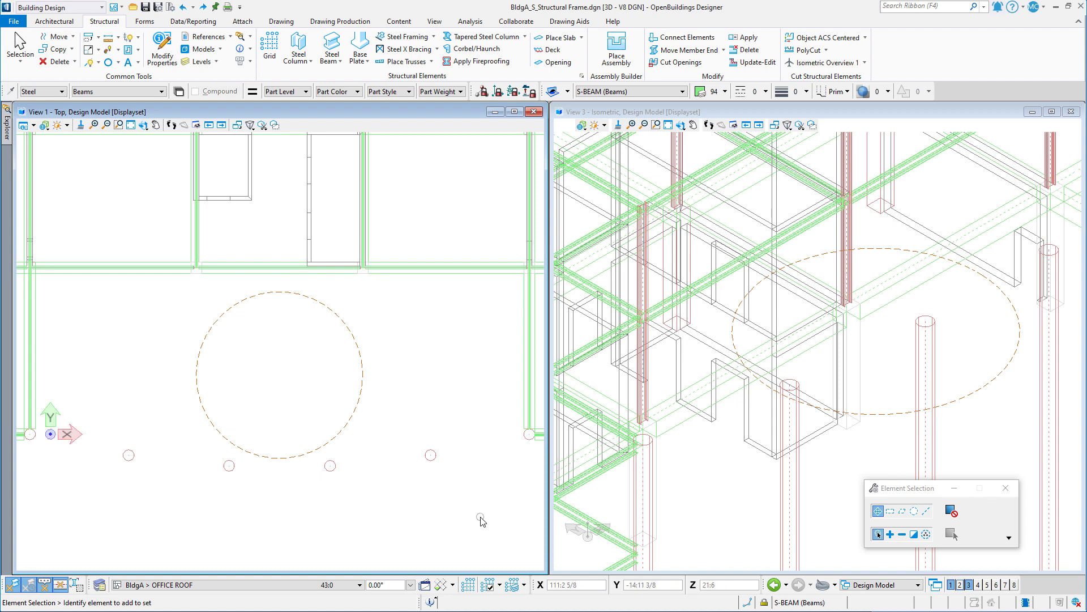
pyautogui.moveTo(362, 423)
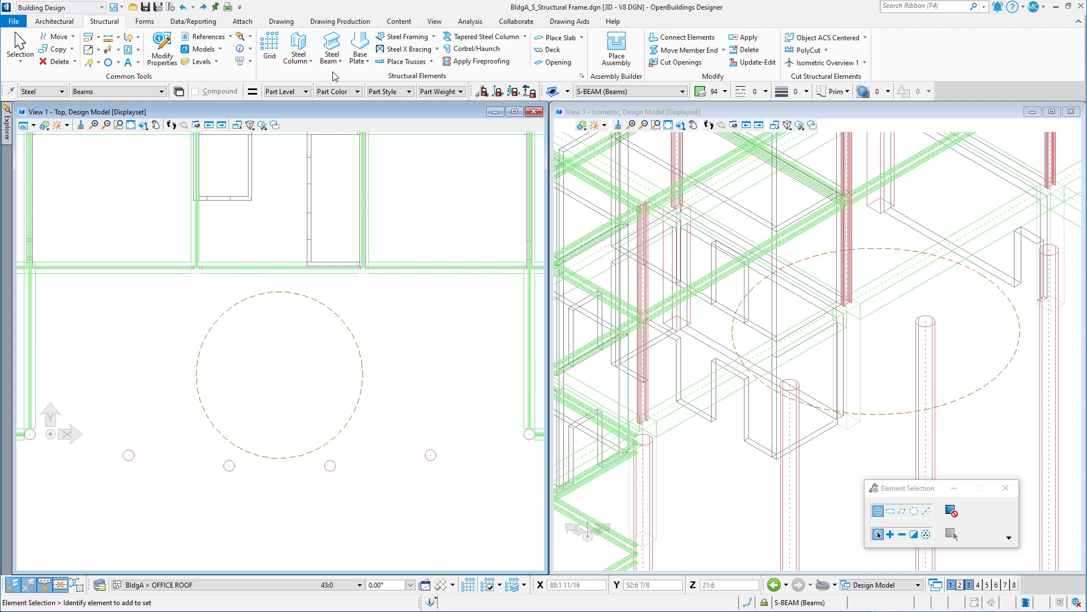
# Step: Start the Steel Beam tool with section W12X35, placed by two points
pyautogui.click(331, 49)
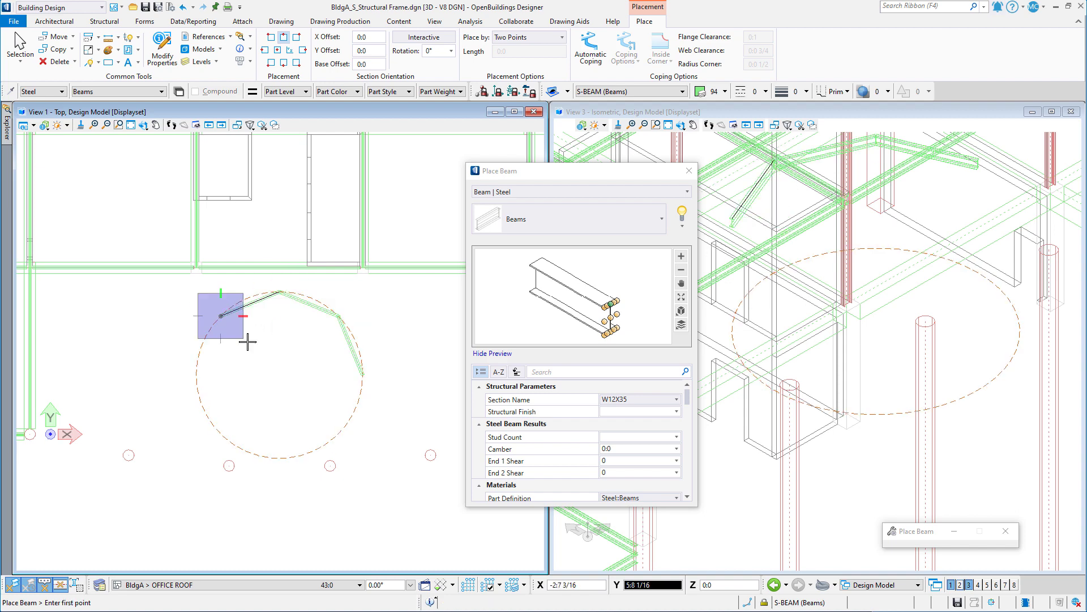
# Step: Undo the trial beams and enter a keypoint snap divisor of 3
pyautogui.press('ctrl+z')
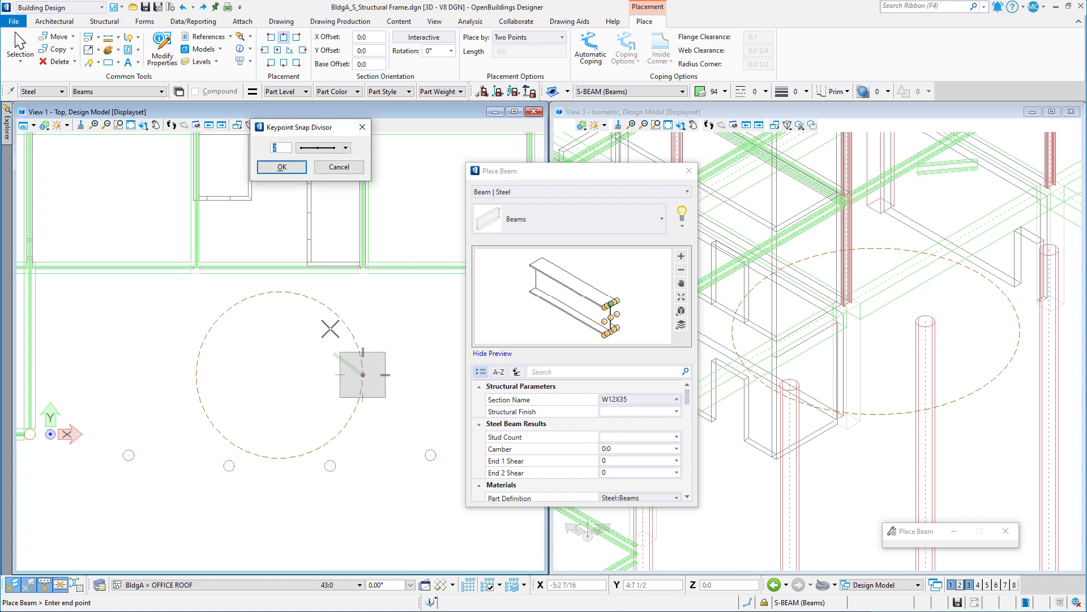
pyautogui.click(348, 147)
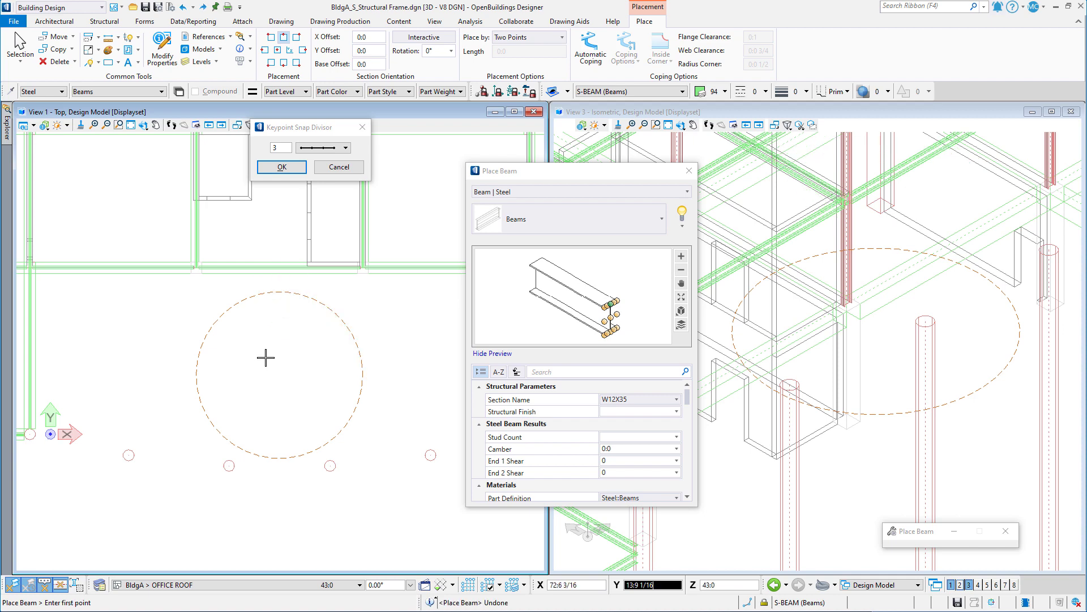
pyautogui.moveTo(349, 395)
pyautogui.write('6')
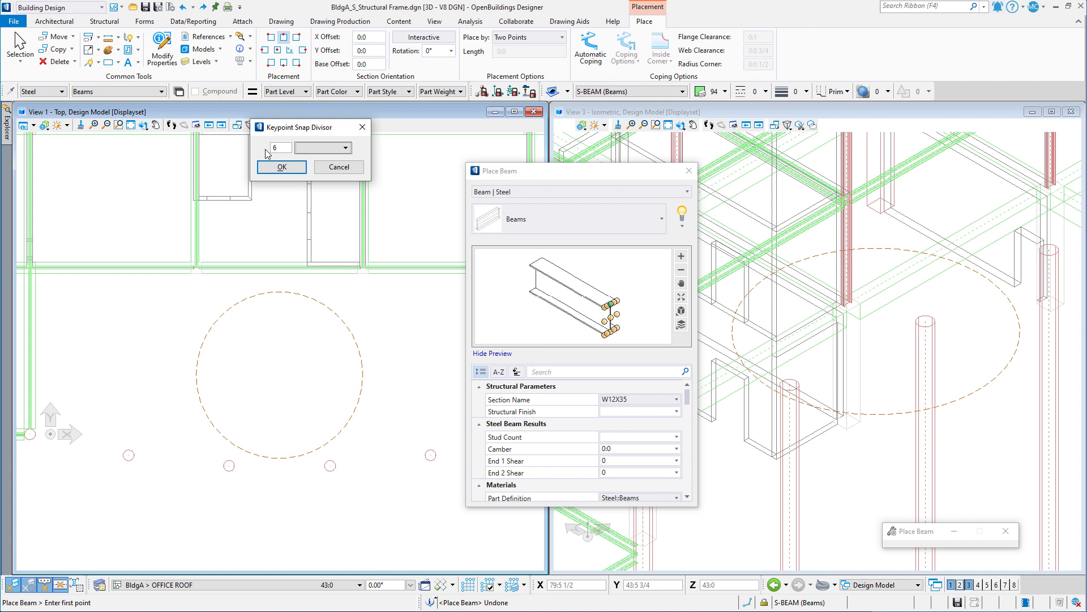
pyautogui.moveTo(270, 159)
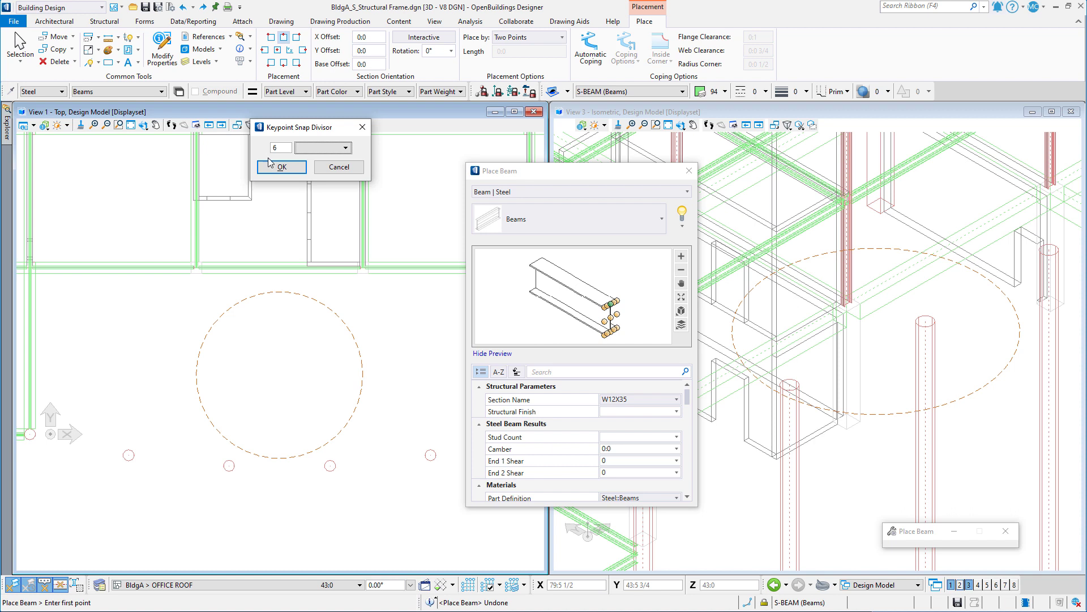
# Step: Confirm a keypoint snap divisor of 6 for the beam placement
pyautogui.click(281, 166)
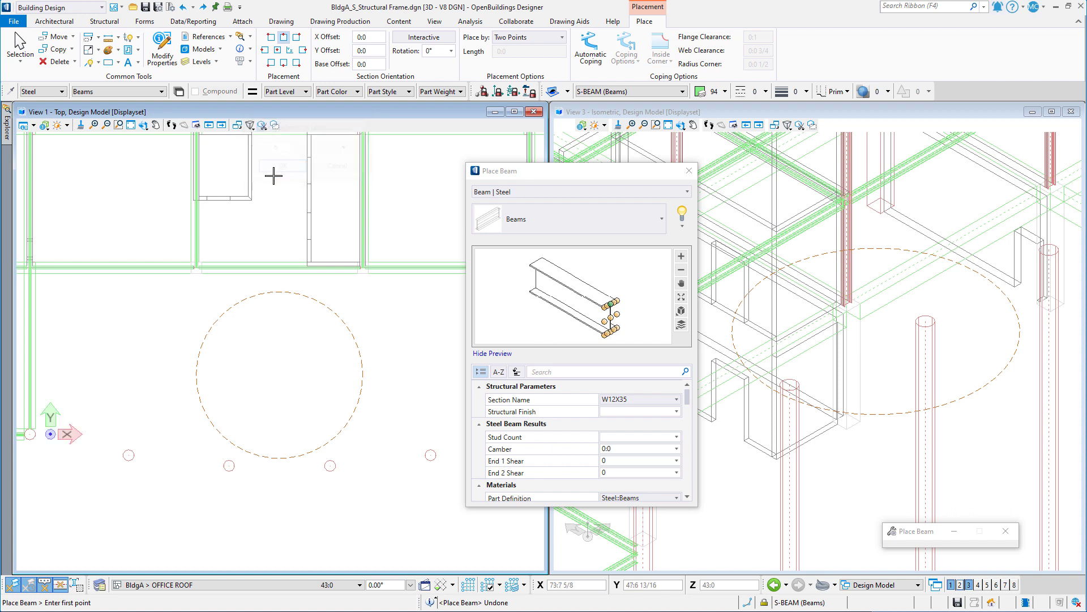
pyautogui.moveTo(361, 360)
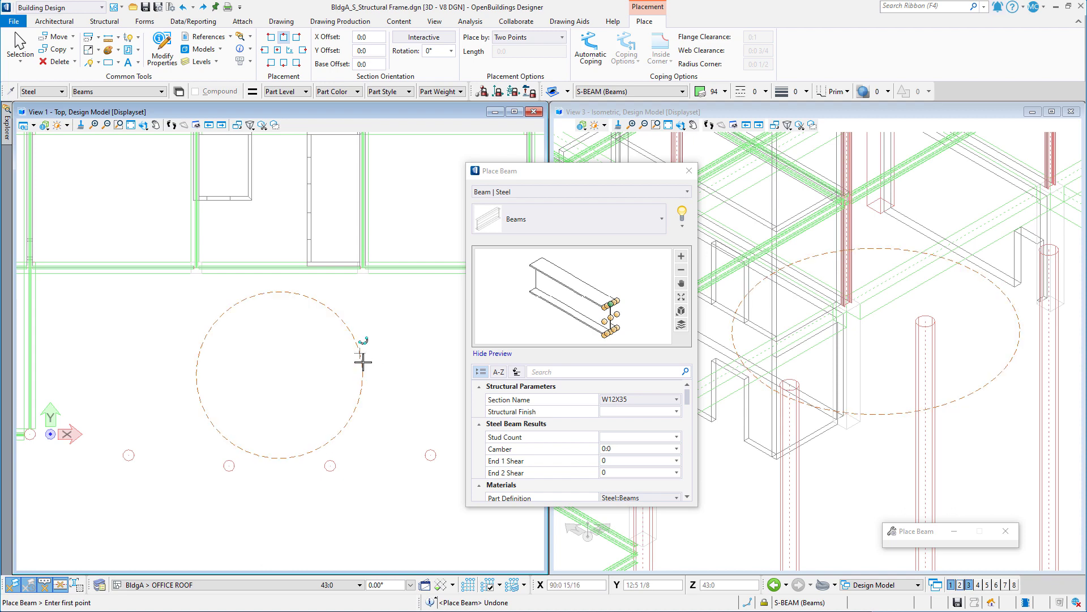
# Step: Start the first W12X35 beam segment on a keypoint of the circular opening's edge
pyautogui.click(364, 361)
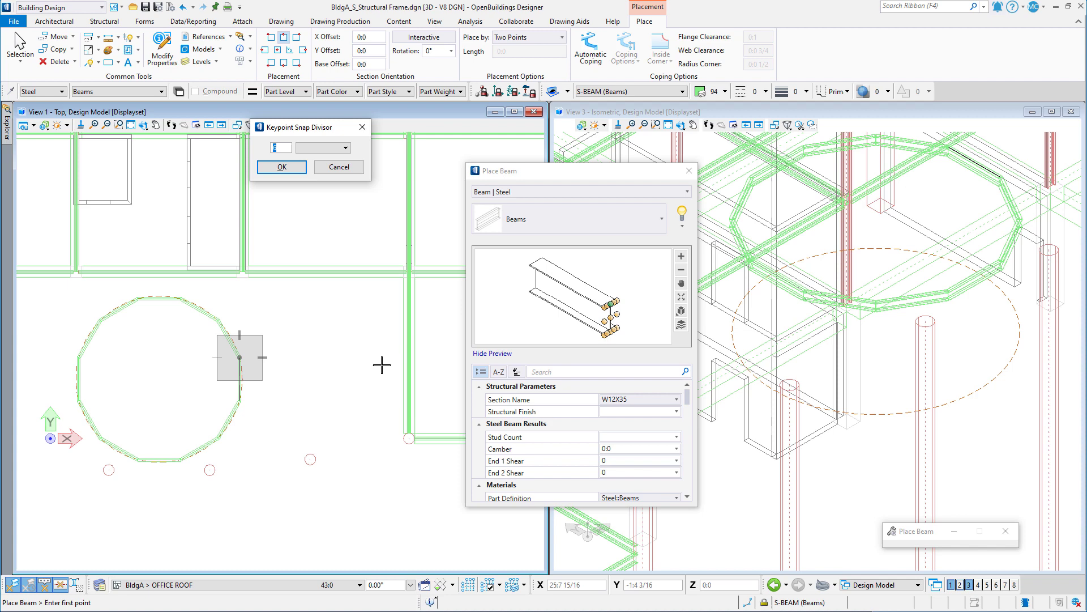
# Step: With snap divisor 2, start a beam on the grid beam beside the ring
pyautogui.click(350, 148)
pyautogui.write('2')
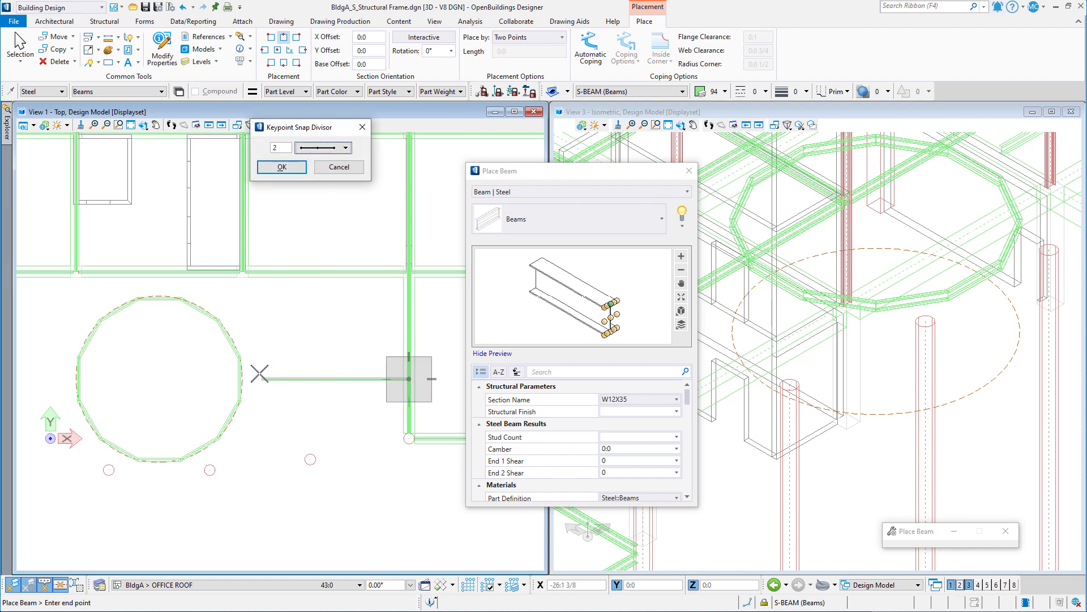
pyautogui.moveTo(239, 372)
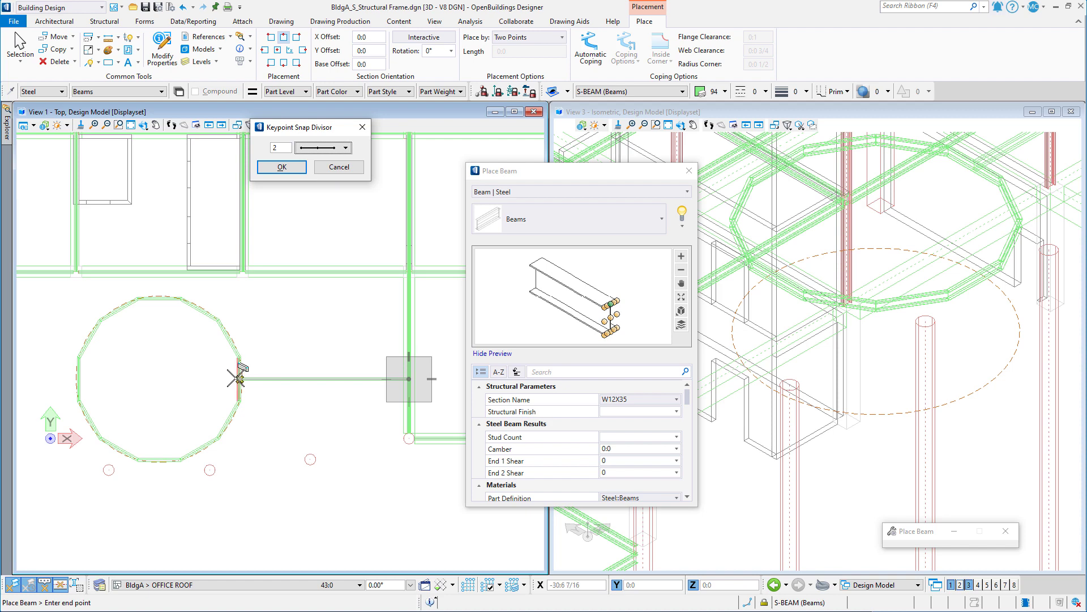